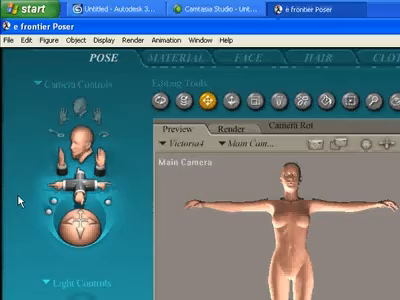
# Start a Wavefront OBJ import from Poser's File menu.
pyautogui.click(12, 40)
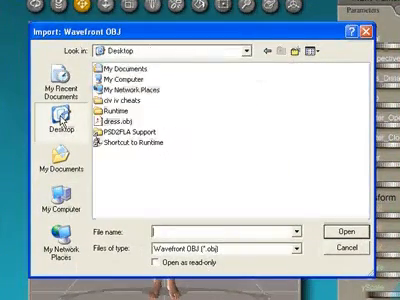
# Choose the exported OBJ file so Poser shows the Prop Import Options.
pyautogui.click(128, 120)
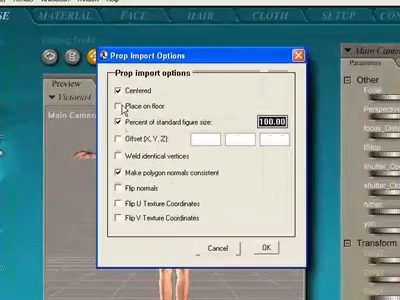
# Accept the prop import at 100 percent of standard figure size.
pyautogui.click(114, 88)
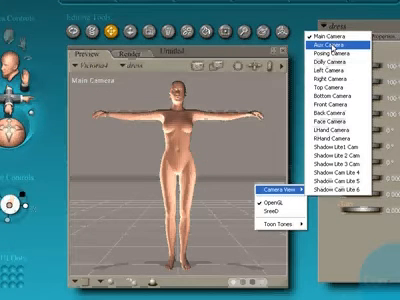
pyautogui.click(328, 46)
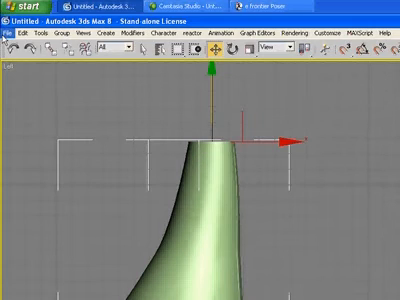
# Import the V4 figure OBJ into 3ds Max, bringing up the OBJ Importer options.
pyautogui.click(16, 36)
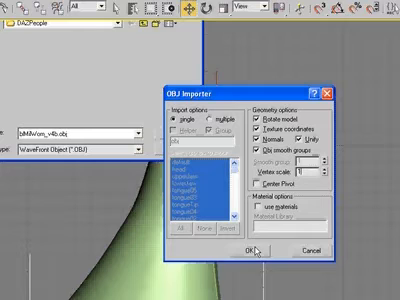
pyautogui.moveTo(254, 258)
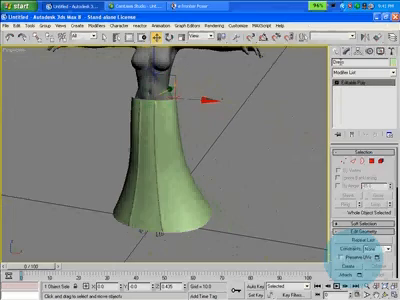
# Export the selected dress as OBJ, replacing the earlier file.
pyautogui.click(10, 24)
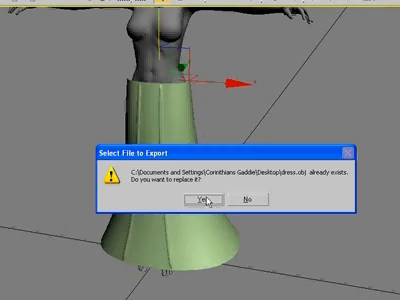
pyautogui.click(220, 206)
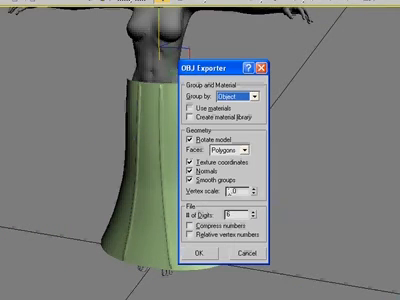